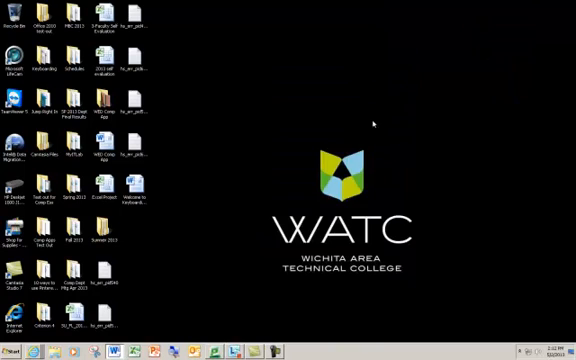
{"action": "mouse_move", "coordinate": [260, 132]}
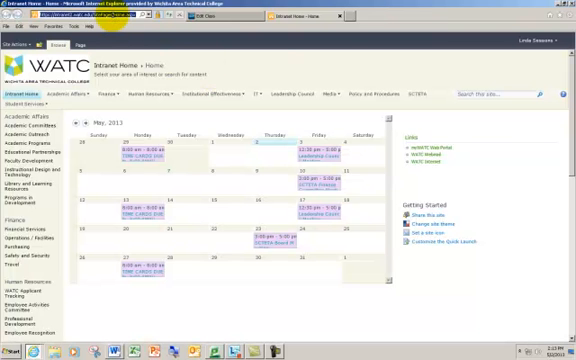
- Navigate to the GDP Online site from the Favorites list
{"action": "left_click", "coordinate": [100, 16]}
{"action": "type", "text": "watc.gdp"}
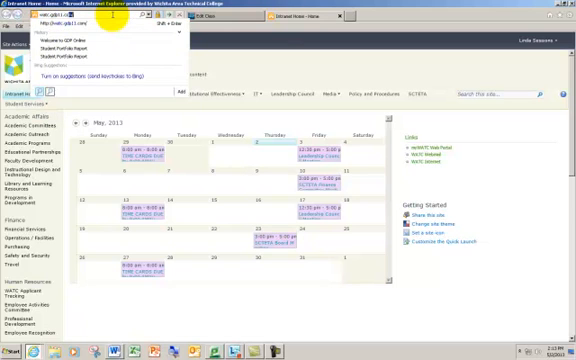
{"action": "left_click", "coordinate": [70, 48]}
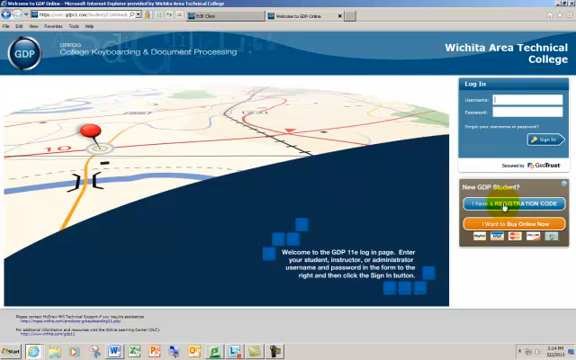
- Enter the login credentials and sign in to the Keyboarding Summer 2013 course
{"action": "left_click", "coordinate": [520, 100]}
{"action": "type", "text": "lessons"}
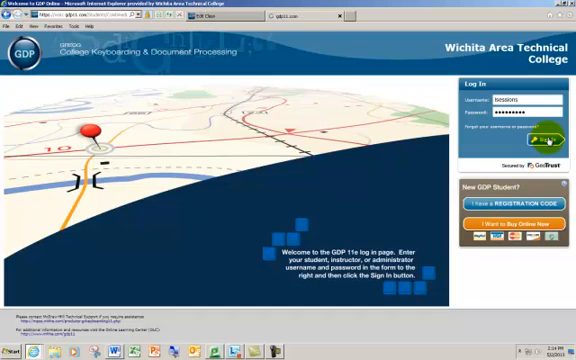
{"action": "left_click", "coordinate": [538, 138]}
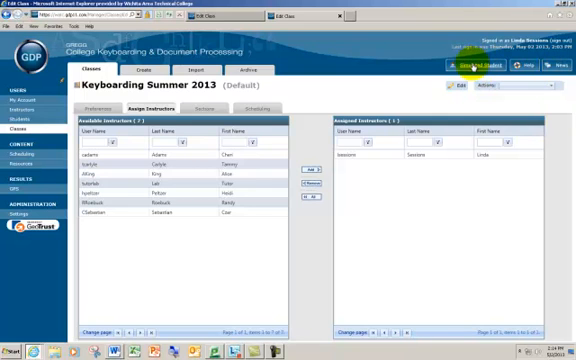
- Launch the Student Portal for the chosen section, landing on Lesson 1C
{"action": "left_click", "coordinate": [478, 68]}
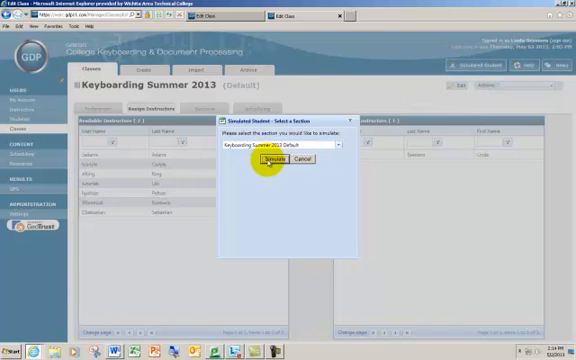
{"action": "left_click", "coordinate": [276, 160]}
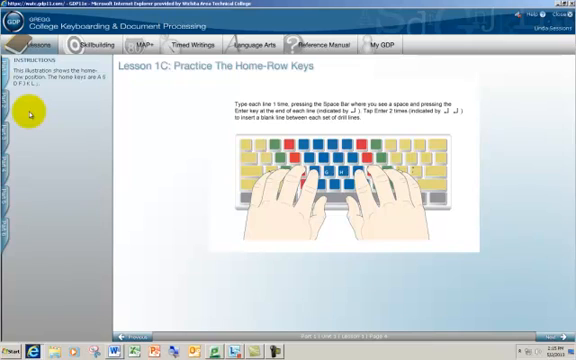
- Select Lesson 1C from the Unit 1 lesson list to show its home-row drill
{"action": "left_click", "coordinate": [38, 40]}
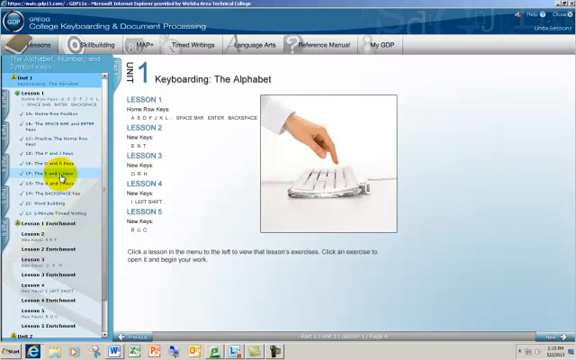
{"action": "left_click", "coordinate": [50, 92]}
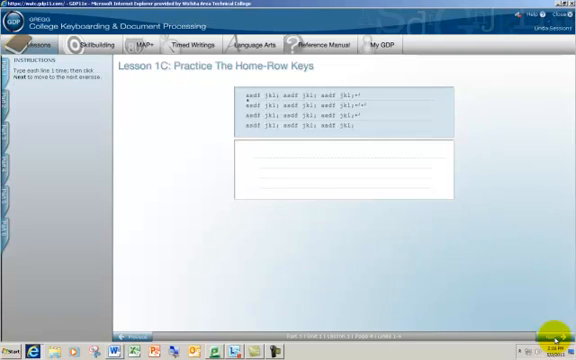
- Fill the drill practice area with home-row lines: asdf jkl asd a asdf jkl; asdf a asdf
{"action": "left_click", "coordinate": [304, 172]}
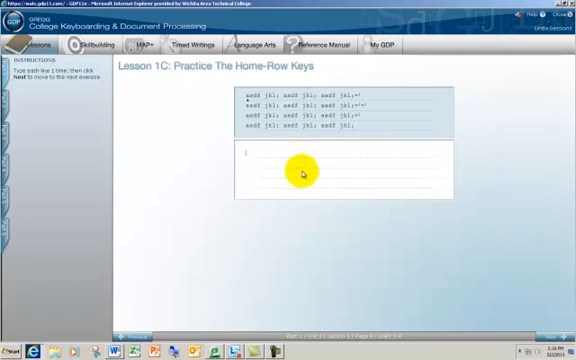
{"action": "mouse_move", "coordinate": [256, 156]}
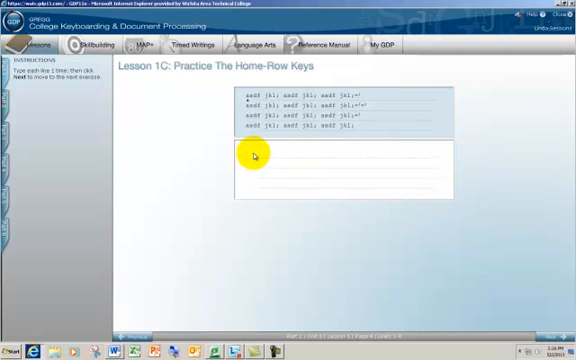
{"action": "left_click", "coordinate": [244, 156]}
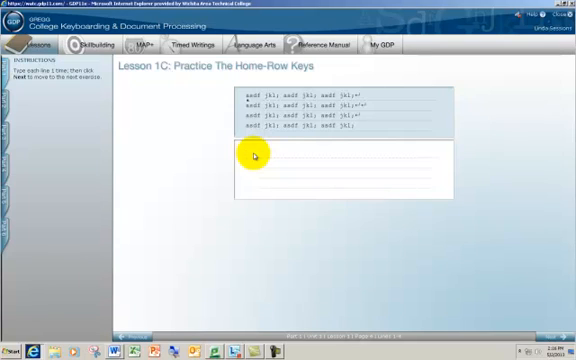
{"action": "type", "text": "asdf"}
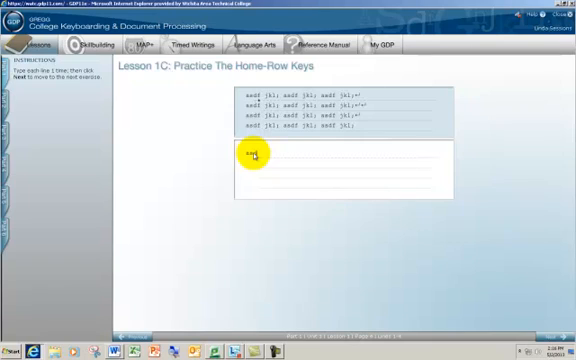
{"action": "type", "text": "jkl"}
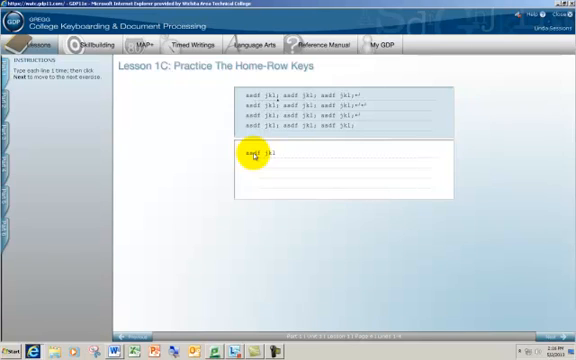
{"action": "type", "text": "asdf jkl"}
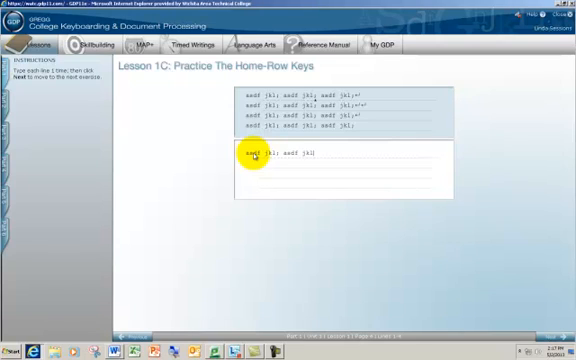
{"action": "type", "text": "a"}
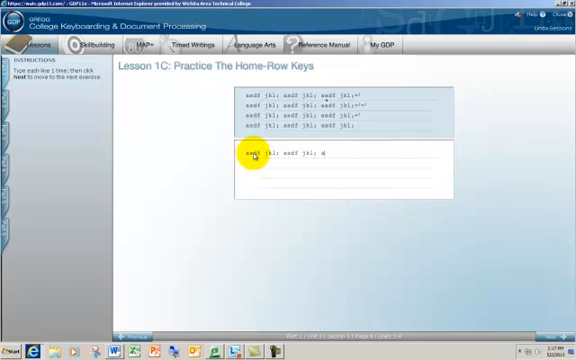
{"action": "type", "text": "asdf"}
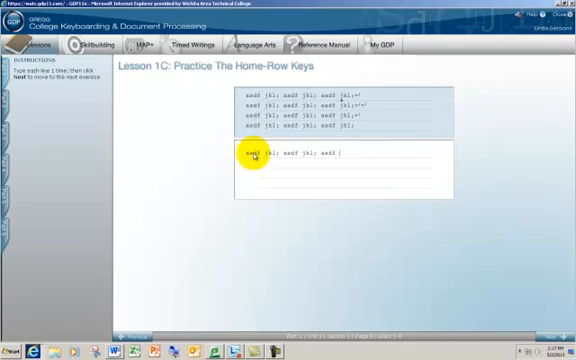
{"action": "type", "text": "jkl;"}
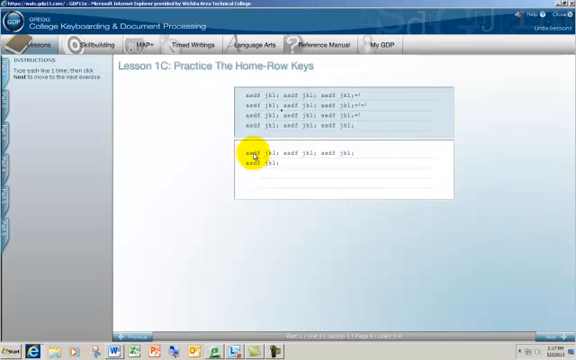
{"action": "type", "text": "asdf"}
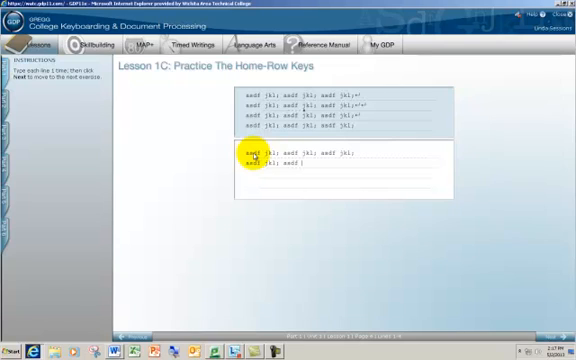
{"action": "type", "text": "asdf jkl;"}
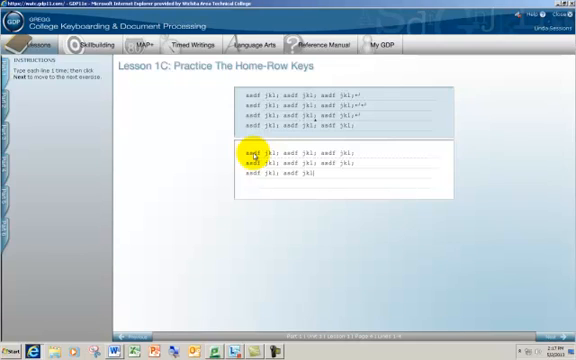
{"action": "type", "text": "asdf"}
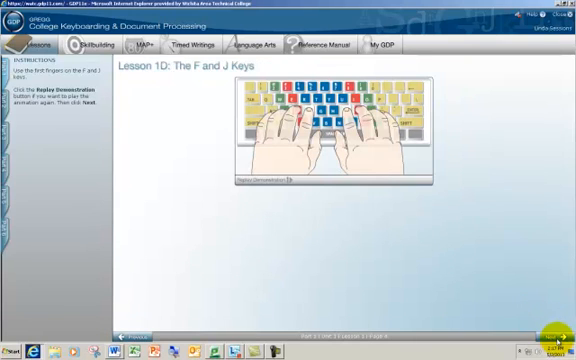
{"action": "mouse_move", "coordinate": [476, 280]}
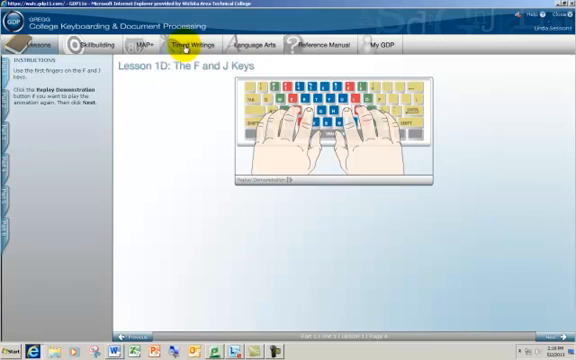
- Go to Timed Writings and select the first 2-Minute Timed Writing
{"action": "left_click", "coordinate": [192, 46]}
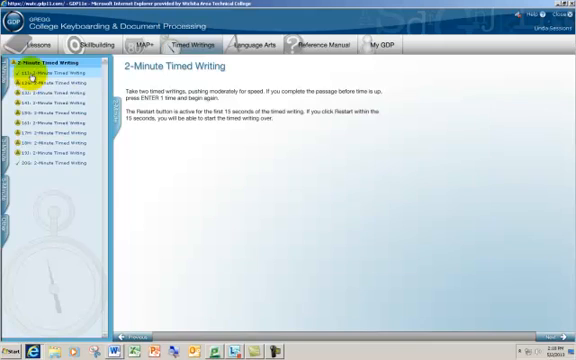
{"action": "left_click", "coordinate": [40, 72]}
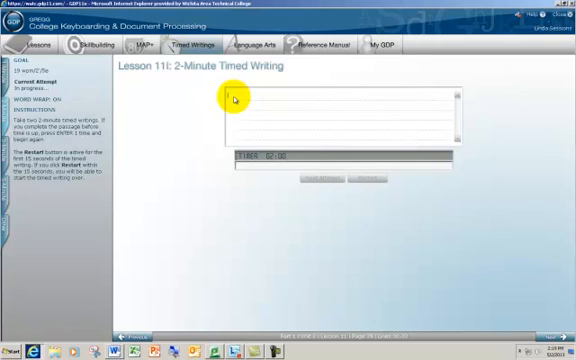
{"action": "mouse_move", "coordinate": [334, 60]}
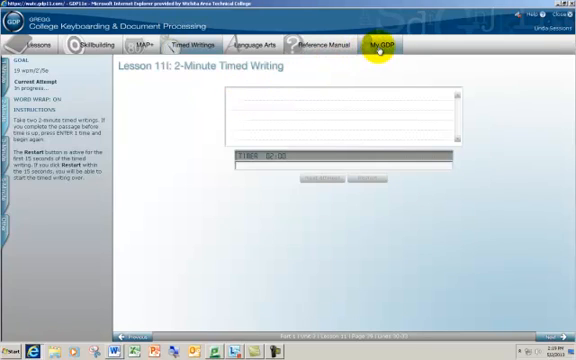
- Show the Student Portfolio via My GDP and expand the 2-Minute Timed Writing attempts
{"action": "left_click", "coordinate": [380, 48]}
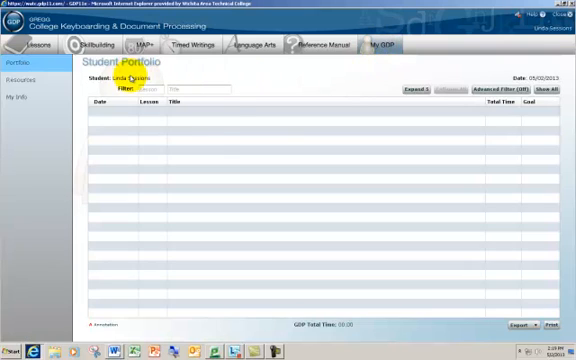
{"action": "left_click", "coordinate": [544, 90]}
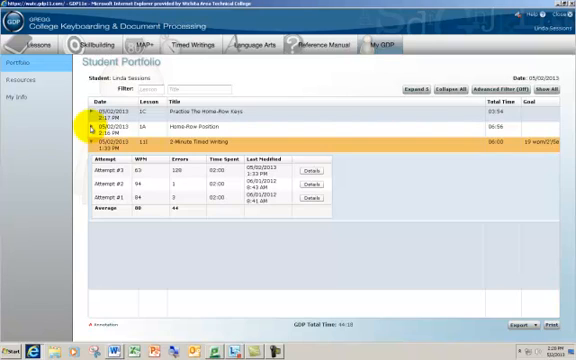
{"action": "mouse_move", "coordinate": [496, 130]}
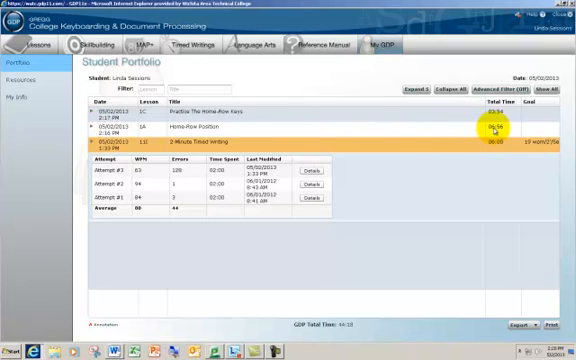